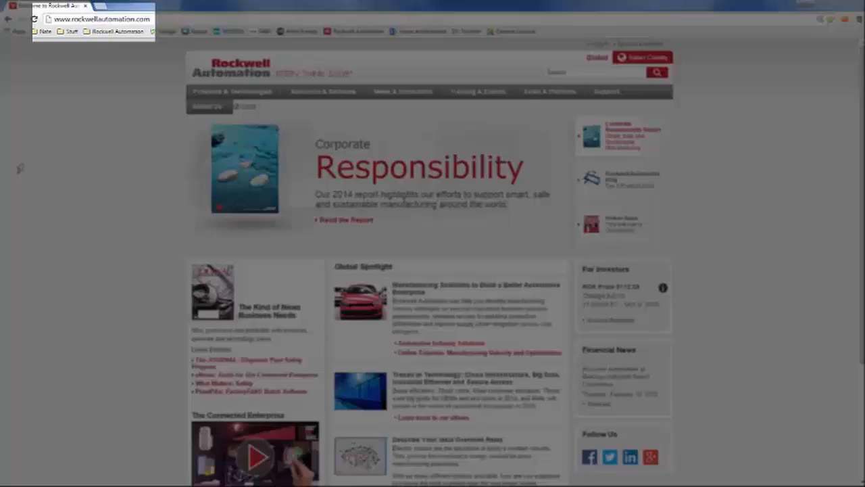
- Reach the Product Selection Tools page and bring the Global SCCR Selection Tool card into view
{"action": "left_click", "coordinate": [233, 91]}
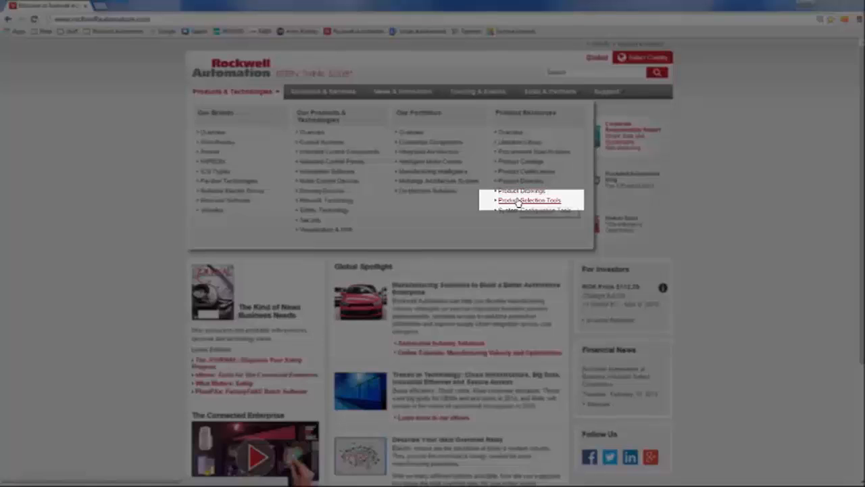
{"action": "left_click", "coordinate": [532, 200]}
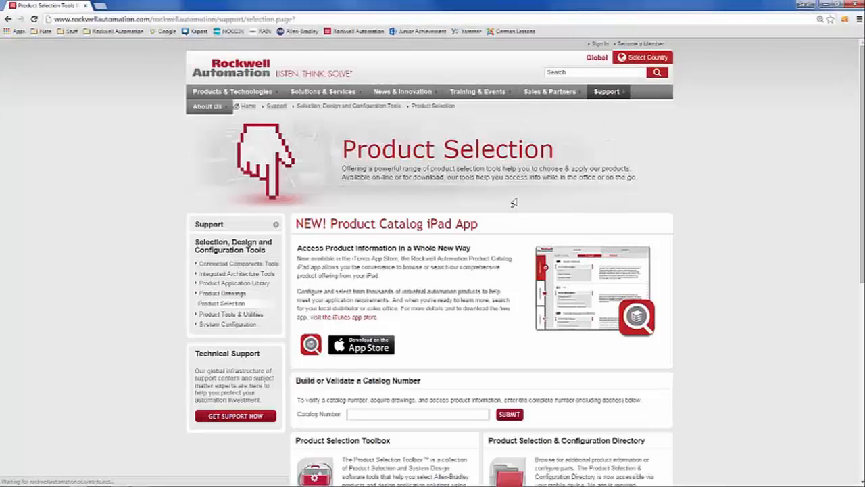
{"action": "mouse_move", "coordinate": [644, 202]}
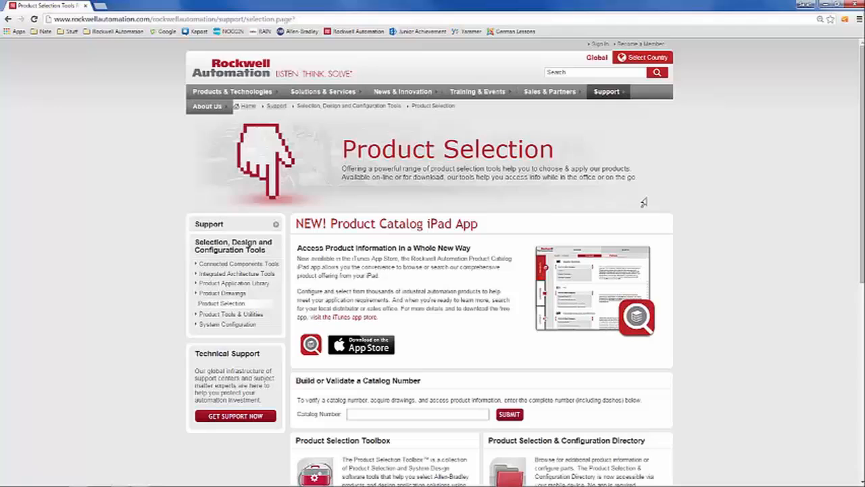
{"action": "scroll", "scroll_direction": "down", "scroll_amount": 3}
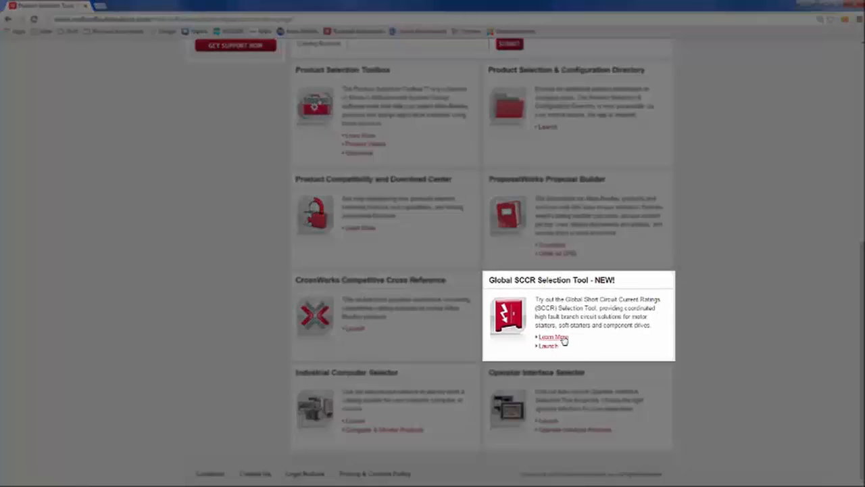
- View the Global SCCR page's Overview, Tools and Documentation sections from the tool card
{"action": "left_click", "coordinate": [550, 337]}
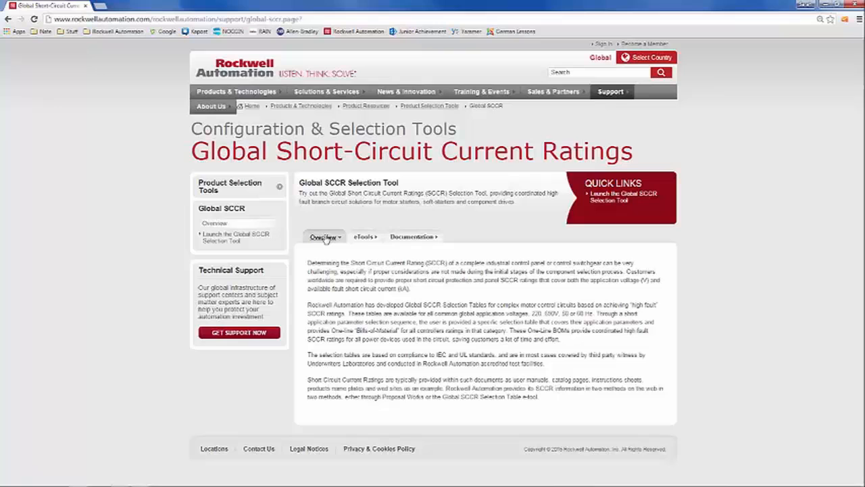
{"action": "left_click", "coordinate": [364, 237]}
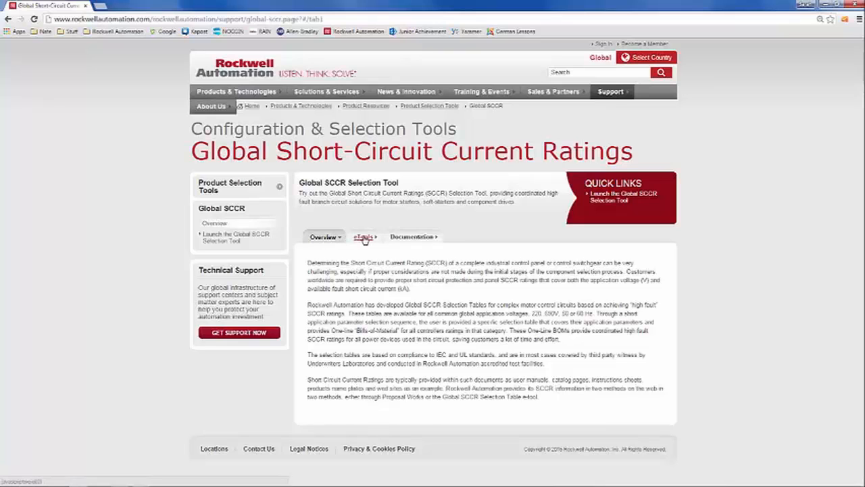
{"action": "left_click", "coordinate": [361, 237]}
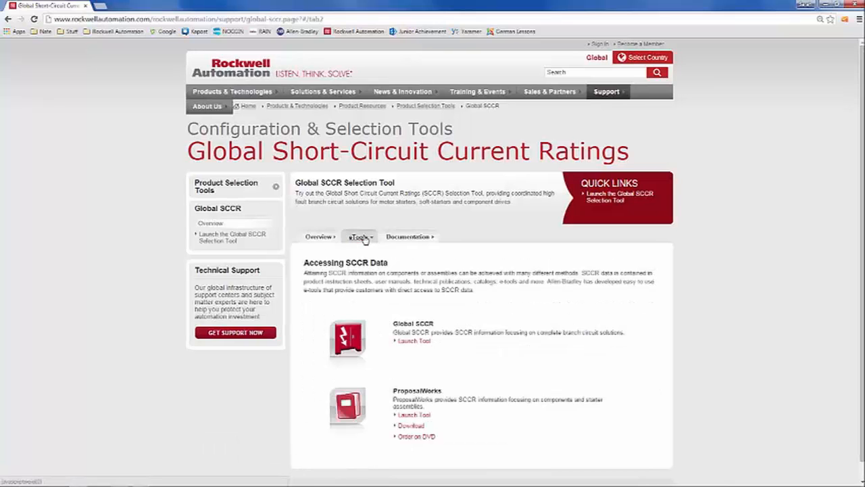
{"action": "left_click", "coordinate": [408, 236]}
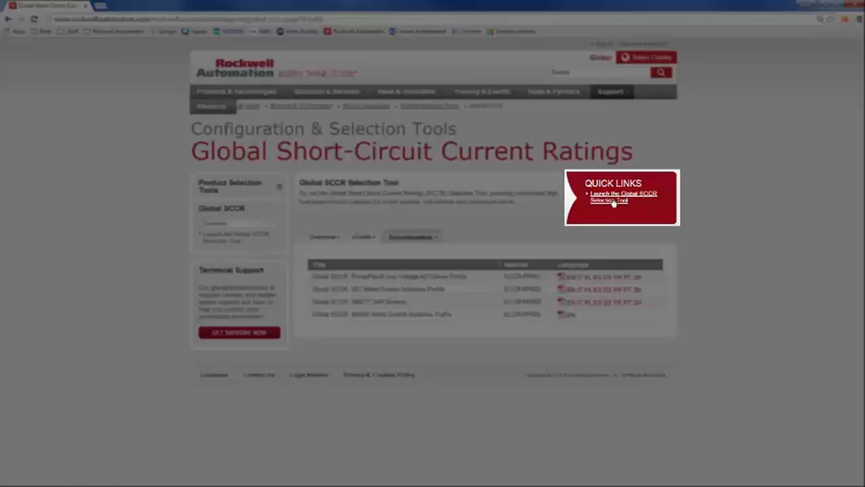
- Launch the Global SCCR Selection Tool and dismiss its selection process guide
{"action": "left_click", "coordinate": [622, 195]}
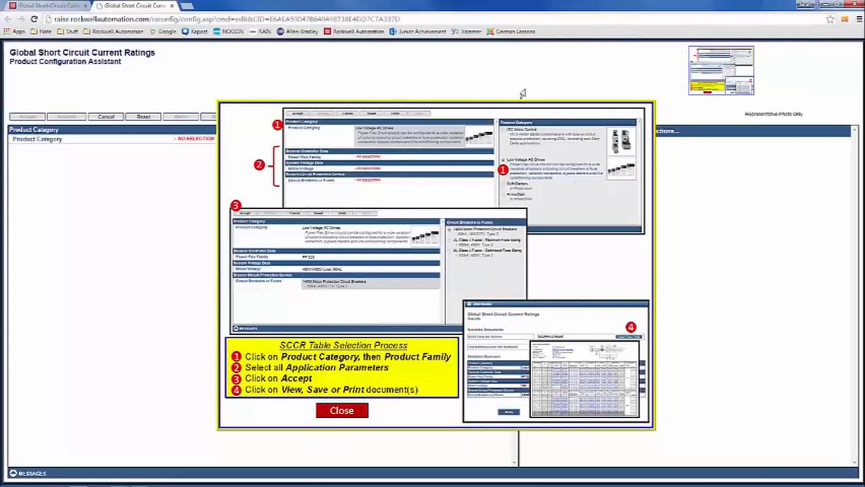
{"action": "mouse_move", "coordinate": [236, 204]}
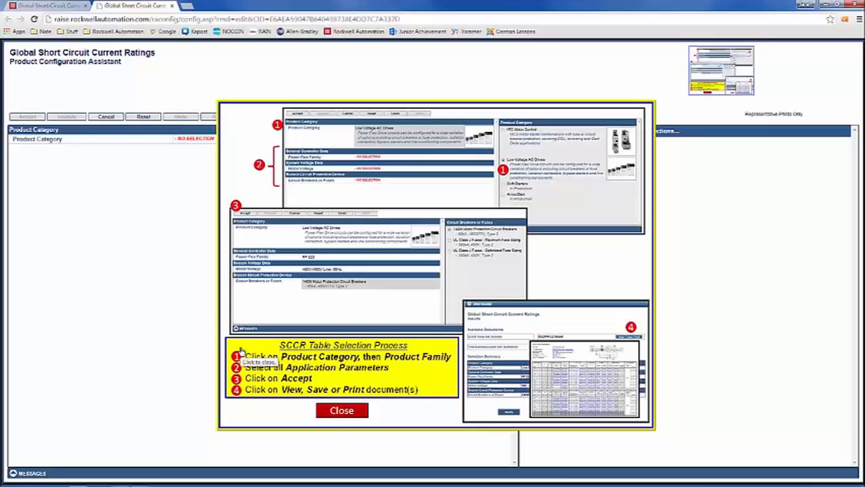
{"action": "left_click", "coordinate": [341, 409]}
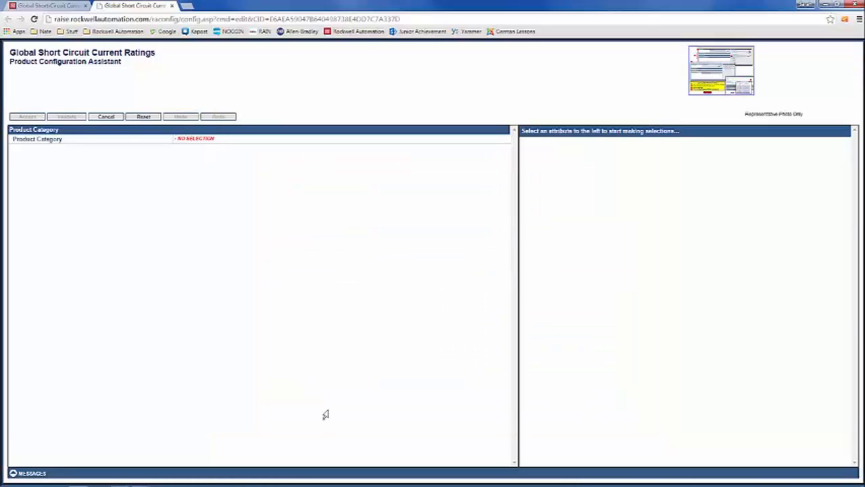
{"action": "mouse_move", "coordinate": [269, 351]}
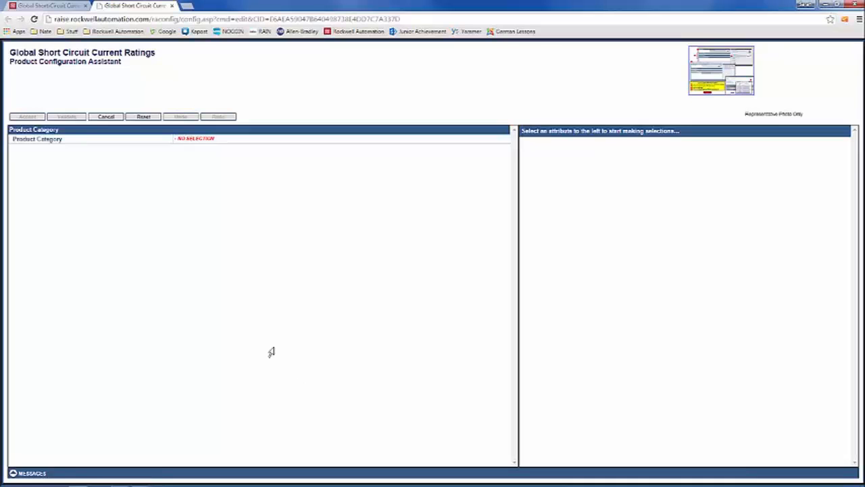
{"action": "mouse_move", "coordinate": [219, 211]}
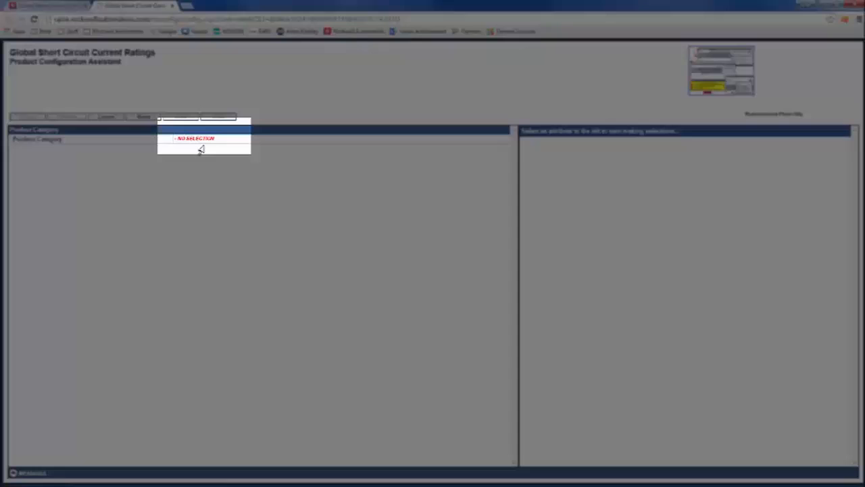
- Choose IEC Motor Control as the product category
{"action": "left_click", "coordinate": [195, 138]}
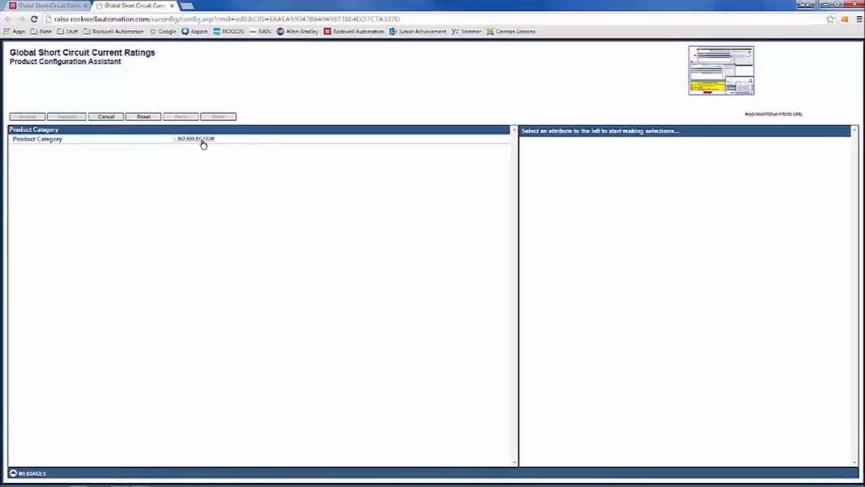
{"action": "left_click", "coordinate": [196, 139]}
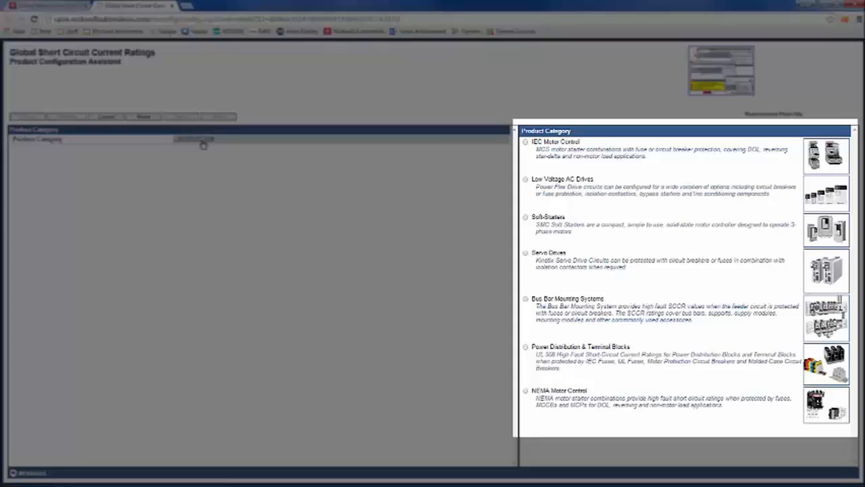
{"action": "mouse_move", "coordinate": [282, 144]}
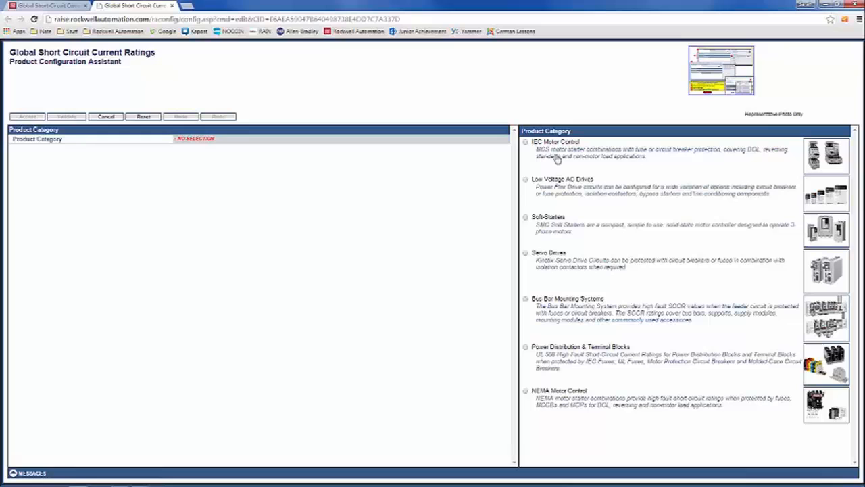
{"action": "mouse_move", "coordinate": [582, 162]}
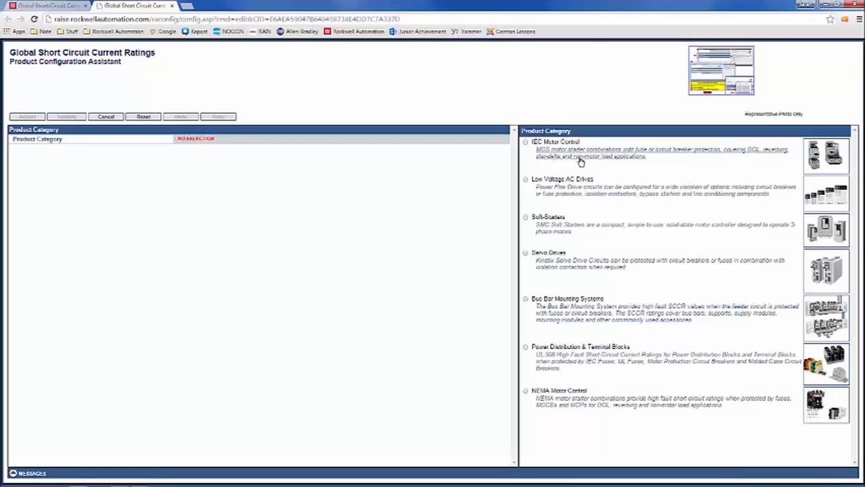
{"action": "left_click", "coordinate": [526, 142]}
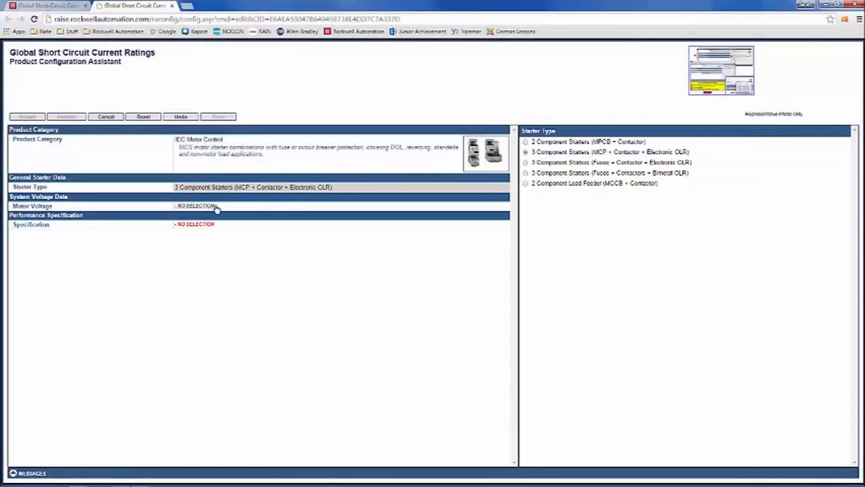
- Set the motor voltage to 400V, 50Hz and move on to the specification choice
{"action": "left_click", "coordinate": [196, 205]}
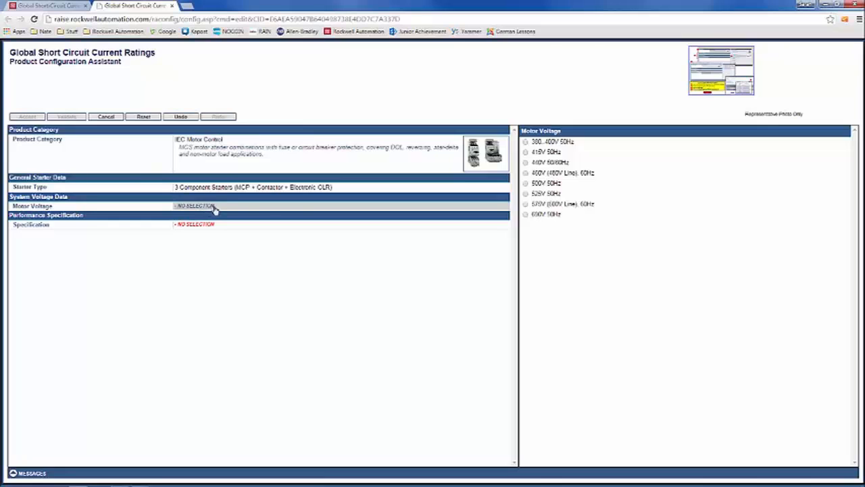
{"action": "left_click", "coordinate": [525, 173]}
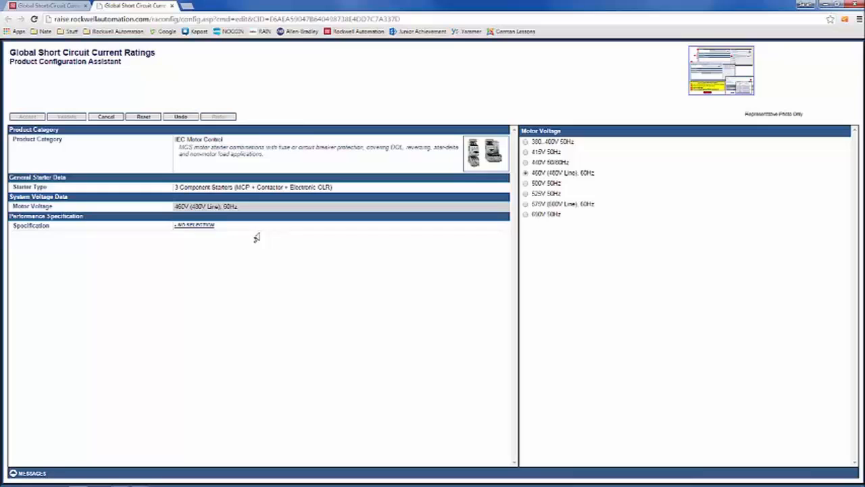
{"action": "left_click", "coordinate": [195, 225]}
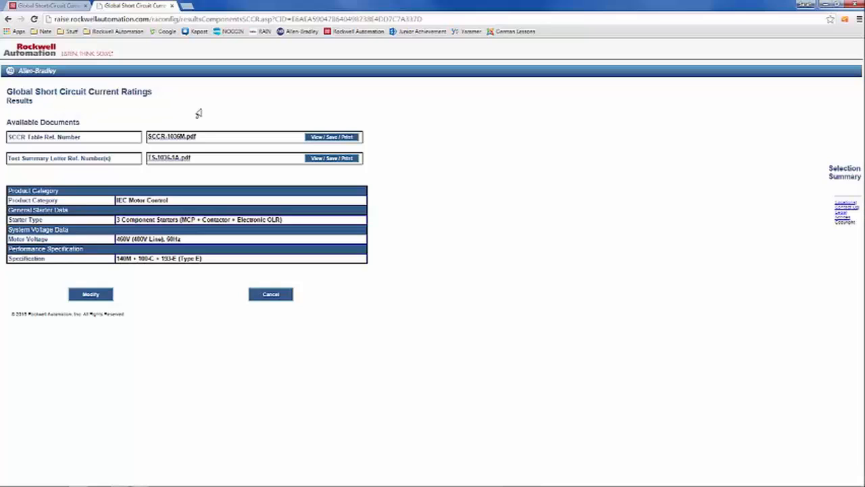
{"action": "mouse_move", "coordinate": [271, 136]}
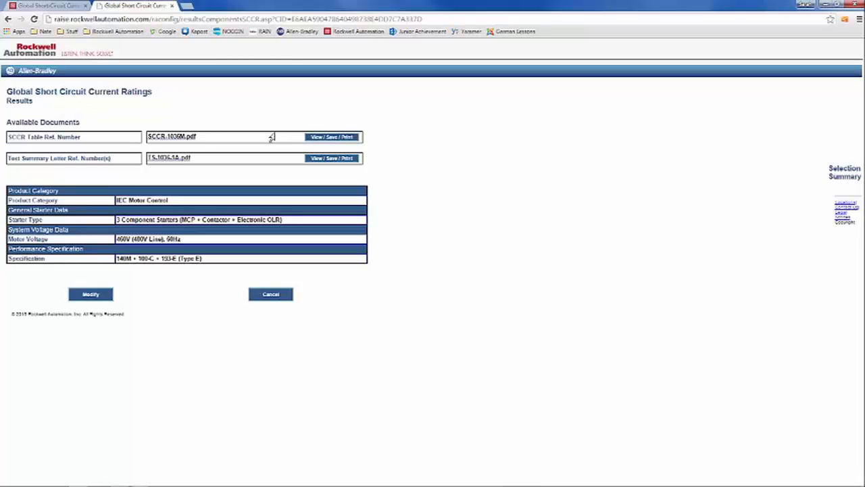
{"action": "mouse_move", "coordinate": [274, 140]}
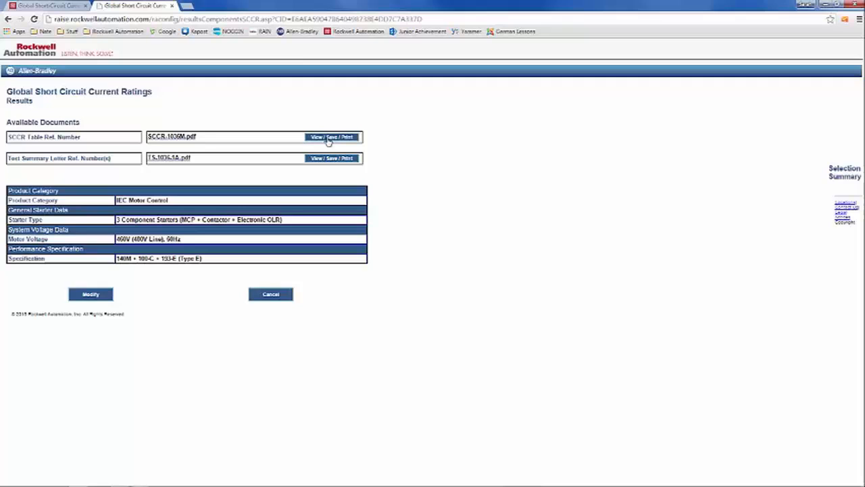
{"action": "left_click", "coordinate": [332, 136]}
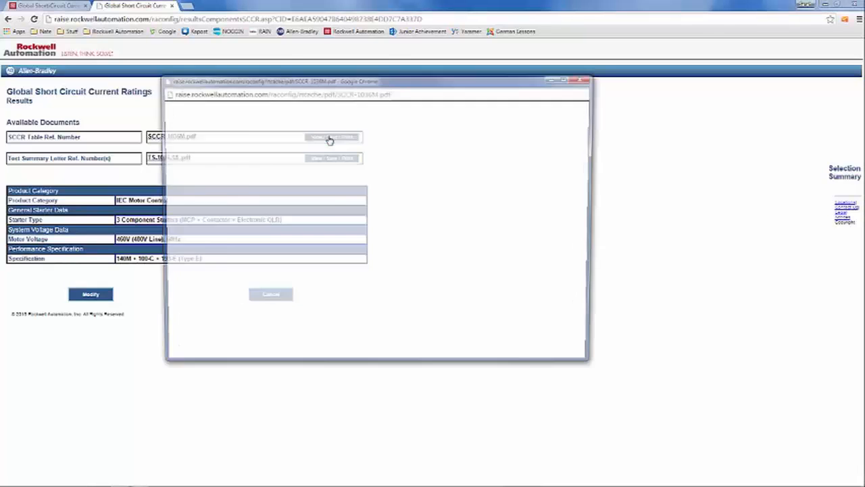
{"action": "left_click", "coordinate": [331, 138]}
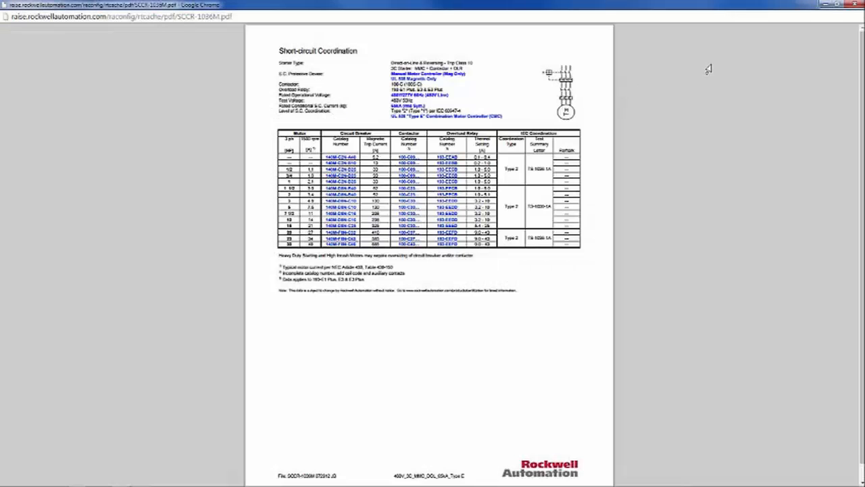
{"action": "mouse_move", "coordinate": [835, 15]}
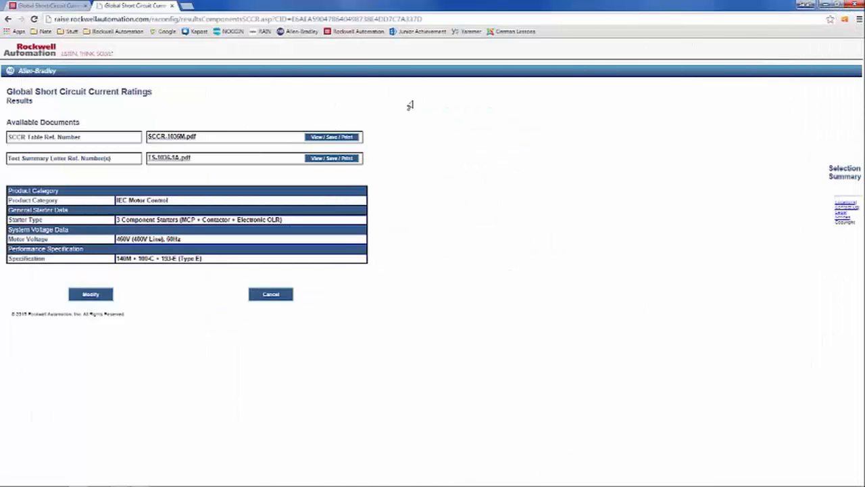
{"action": "left_click", "coordinate": [333, 158]}
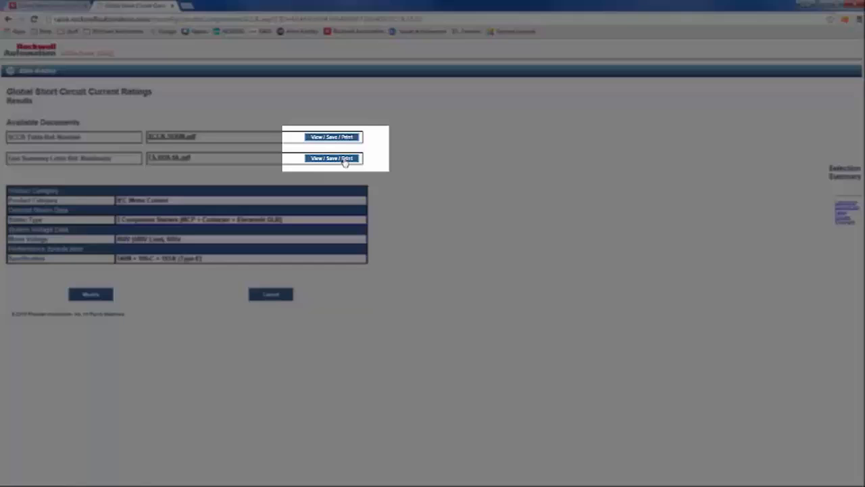
{"action": "left_click", "coordinate": [327, 158]}
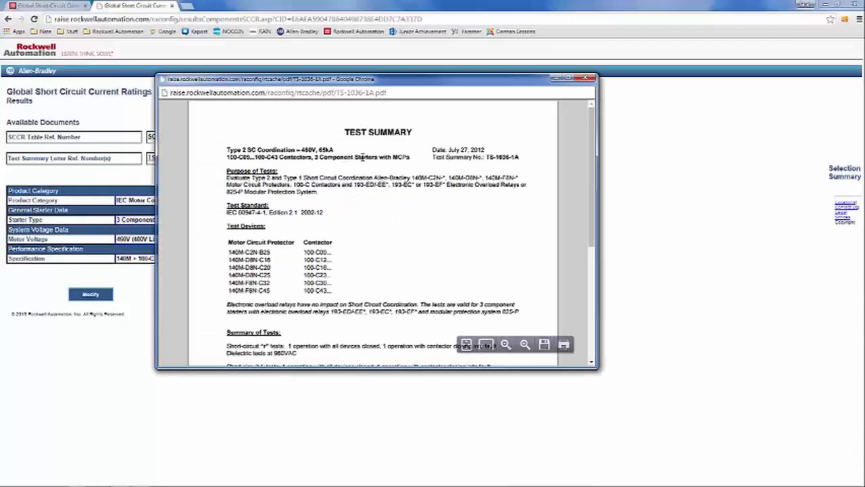
{"action": "mouse_move", "coordinate": [568, 90]}
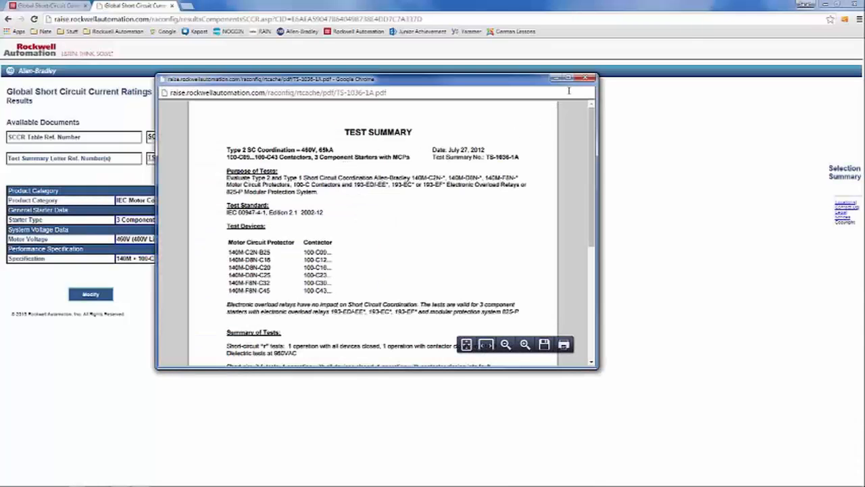
{"action": "left_click", "coordinate": [571, 77]}
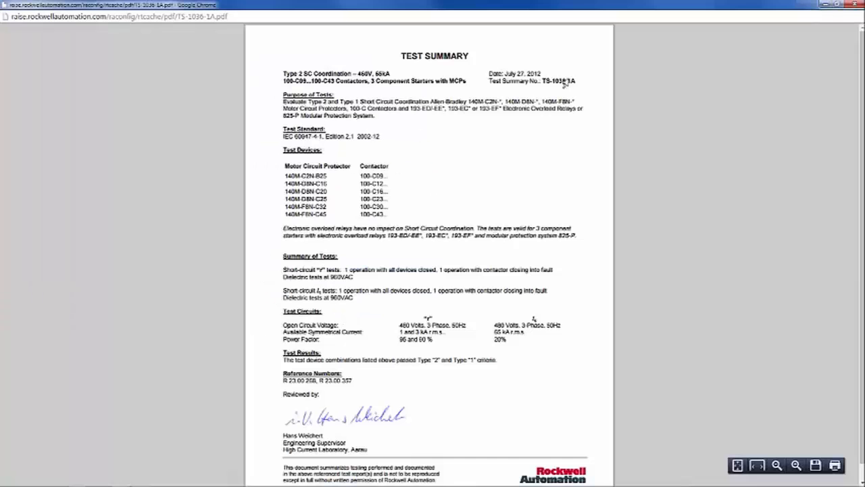
{"action": "mouse_move", "coordinate": [647, 105]}
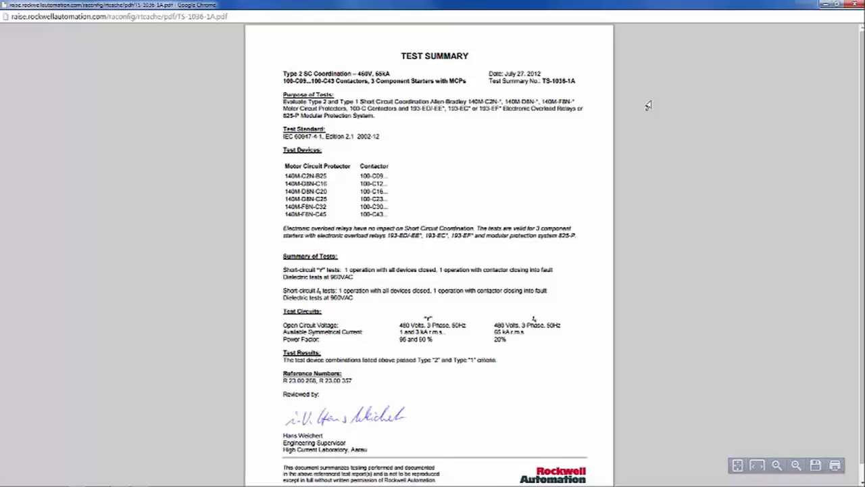
{"action": "mouse_move", "coordinate": [830, 21]}
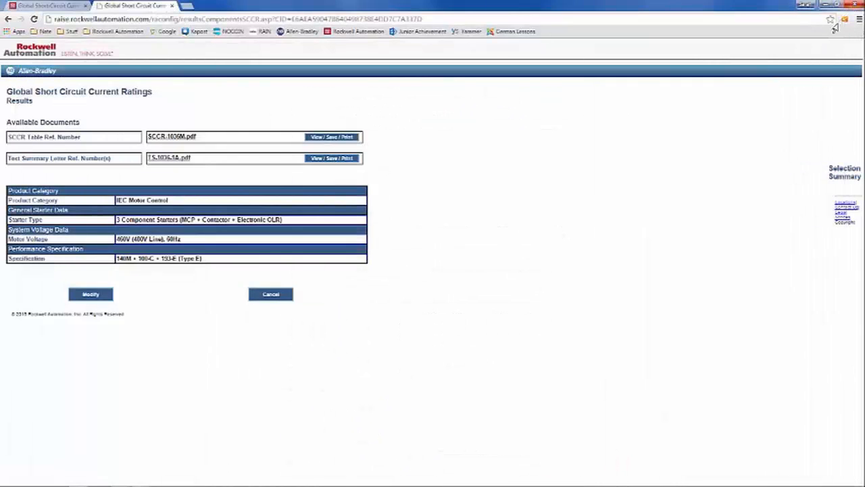
{"action": "mouse_move", "coordinate": [88, 304]}
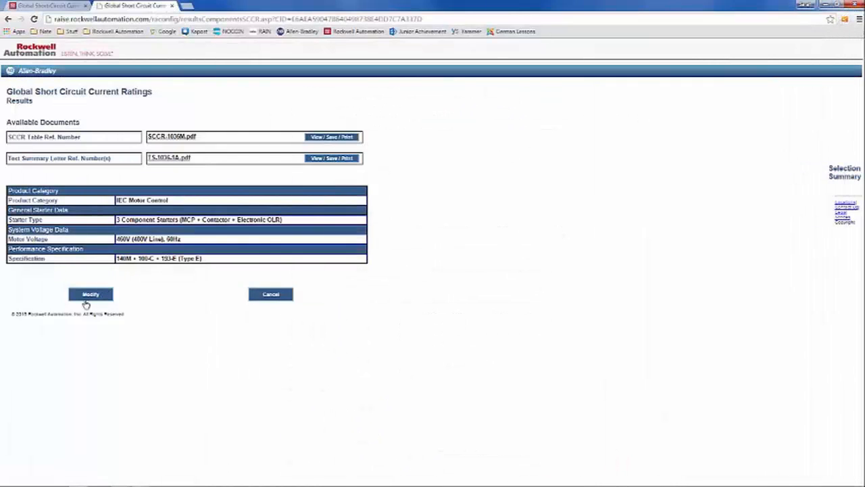
- Return to the configuration and change the motor voltage to 500V, 50Hz
{"action": "left_click", "coordinate": [88, 294]}
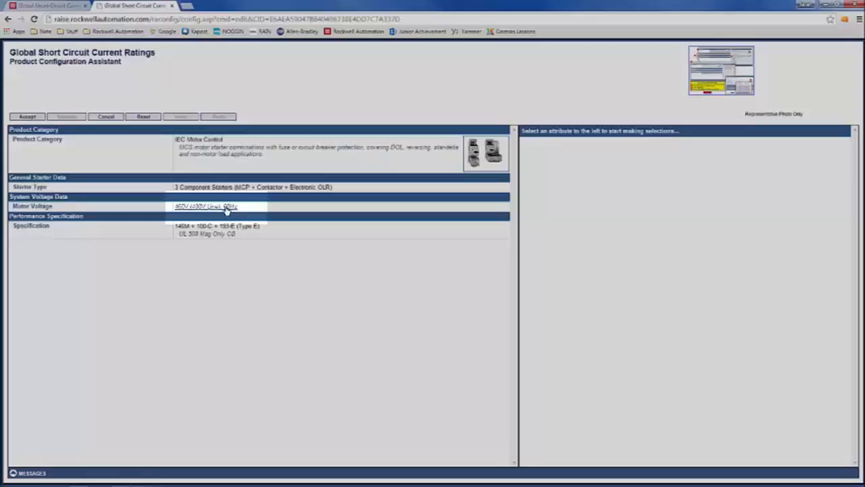
{"action": "left_click", "coordinate": [225, 207]}
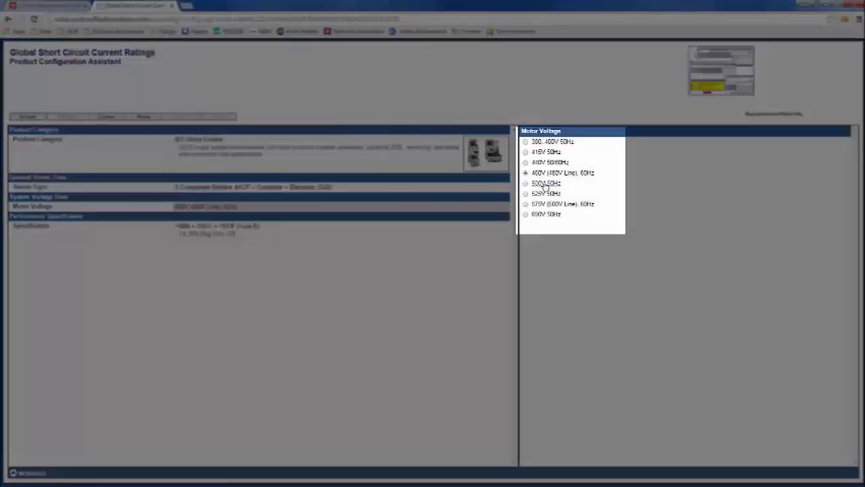
{"action": "left_click", "coordinate": [526, 184]}
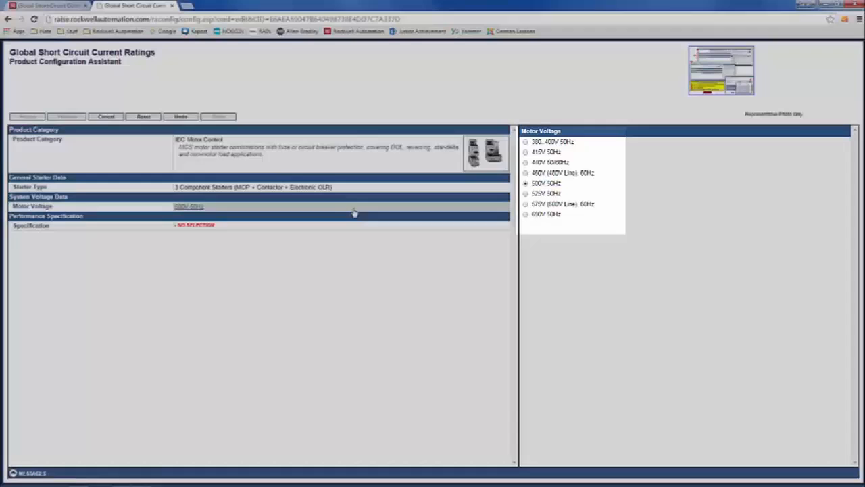
- Pick the 140MG + 100-C/D + 193-E (UL MCP) specification and accept to show results
{"action": "left_click", "coordinate": [525, 182]}
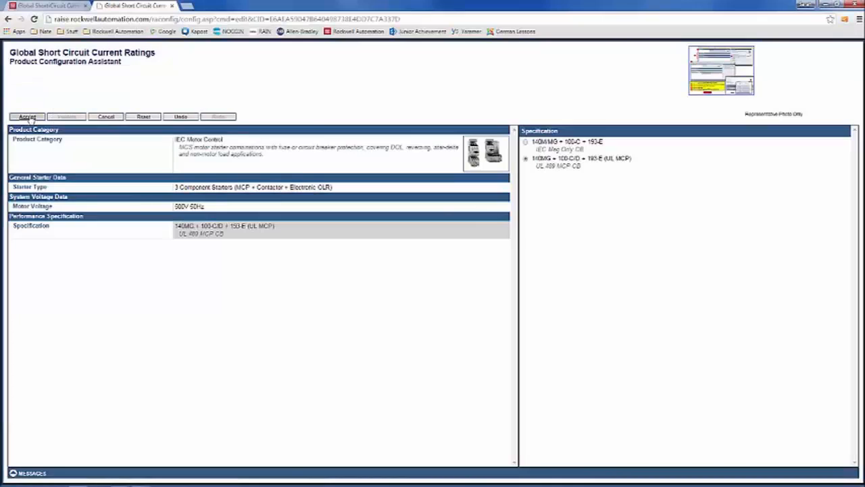
{"action": "left_click", "coordinate": [27, 116]}
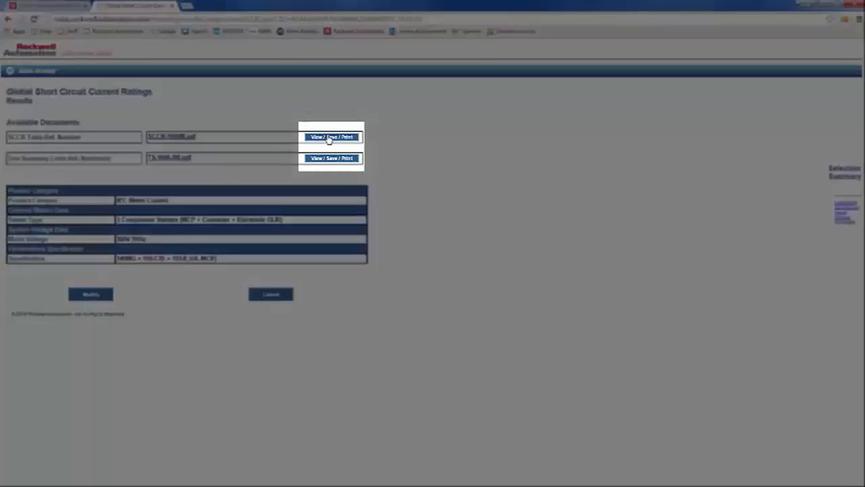
{"action": "left_click", "coordinate": [330, 136]}
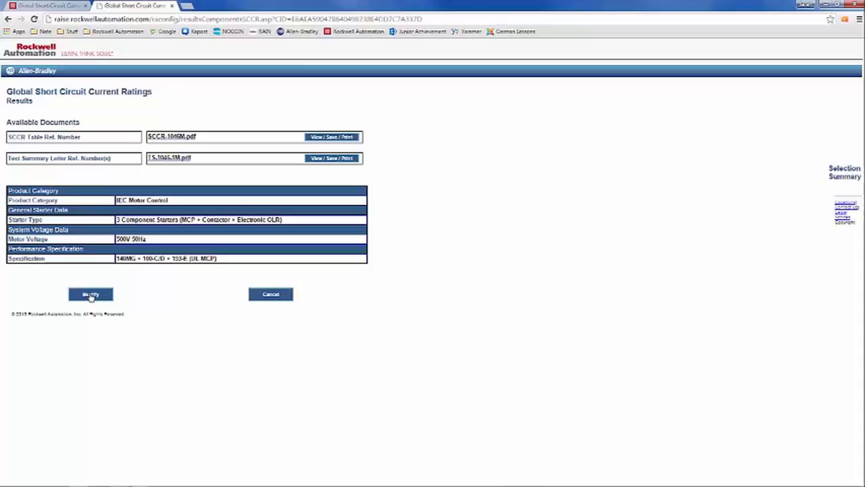
- Reset the configuration and choose Low Voltage AC Drives as the product category
{"action": "left_click", "coordinate": [90, 293]}
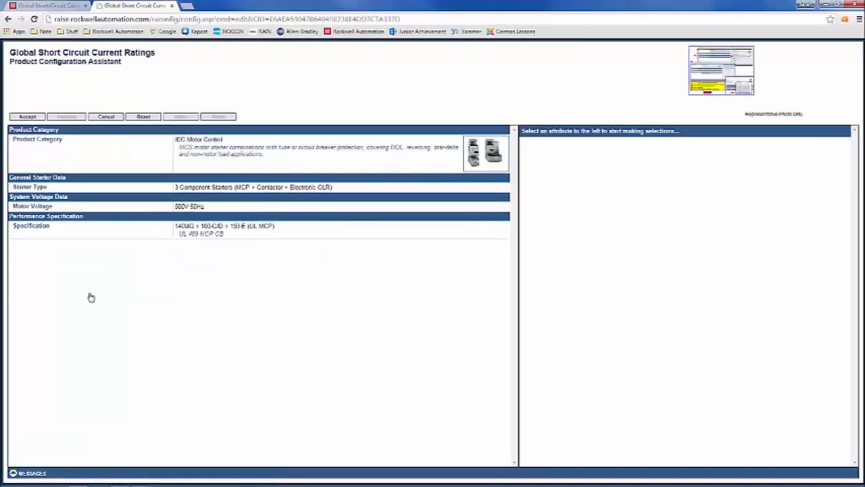
{"action": "left_click", "coordinate": [143, 116]}
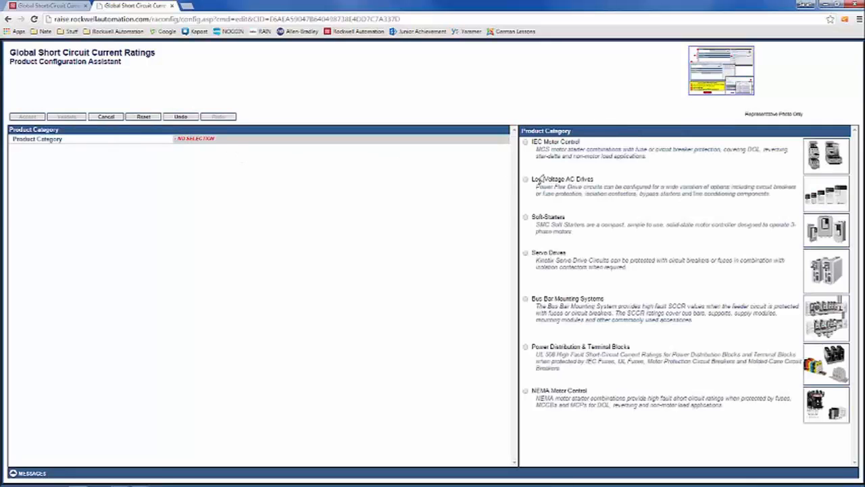
{"action": "left_click", "coordinate": [526, 179]}
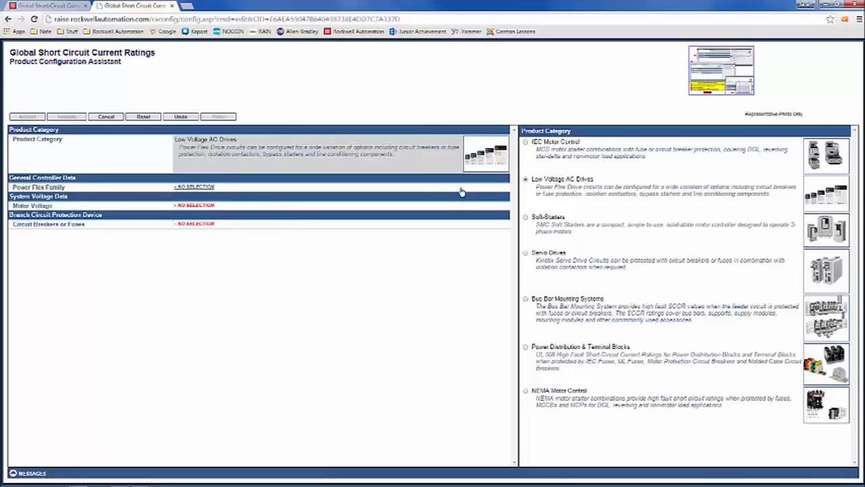